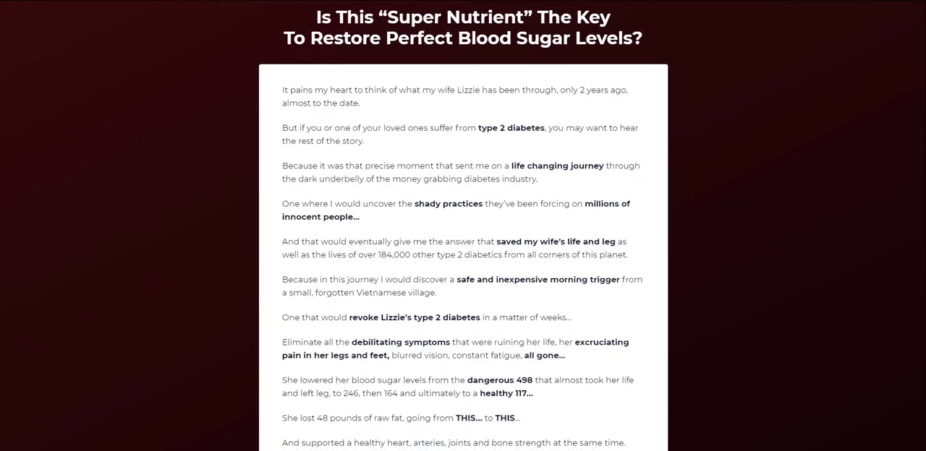
pyautogui.scroll(-3)
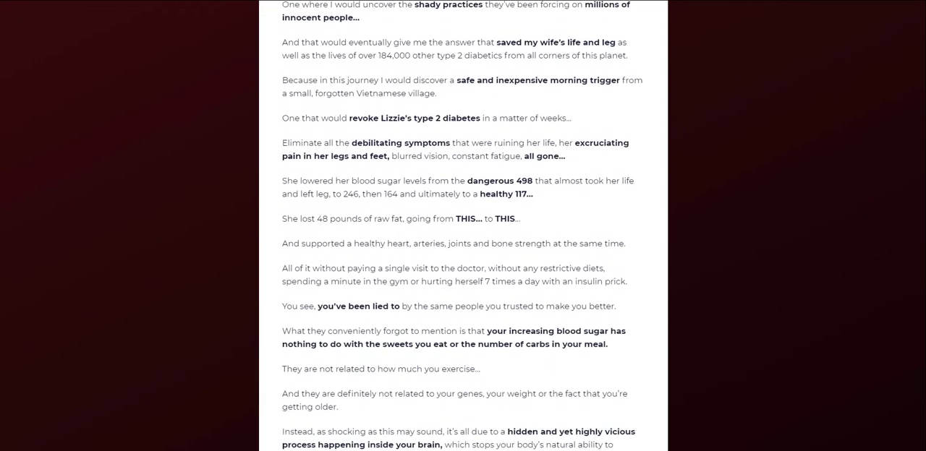
pyautogui.scroll(-3)
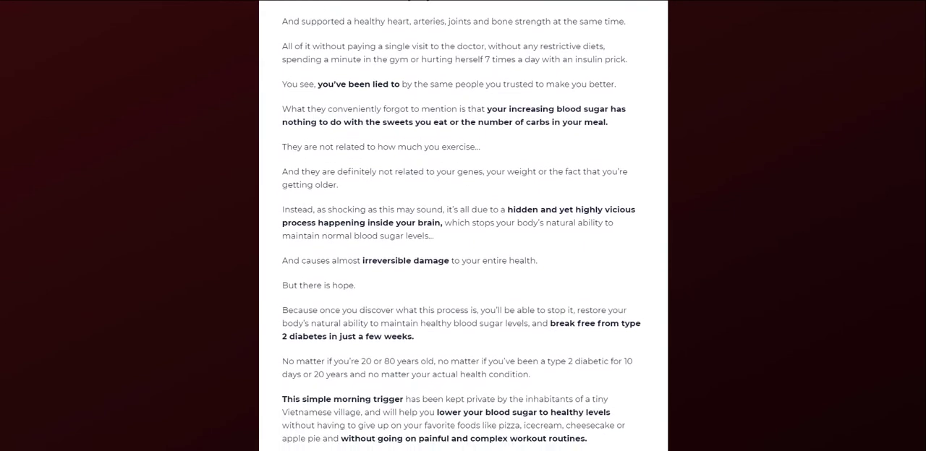
pyautogui.scroll(-3)
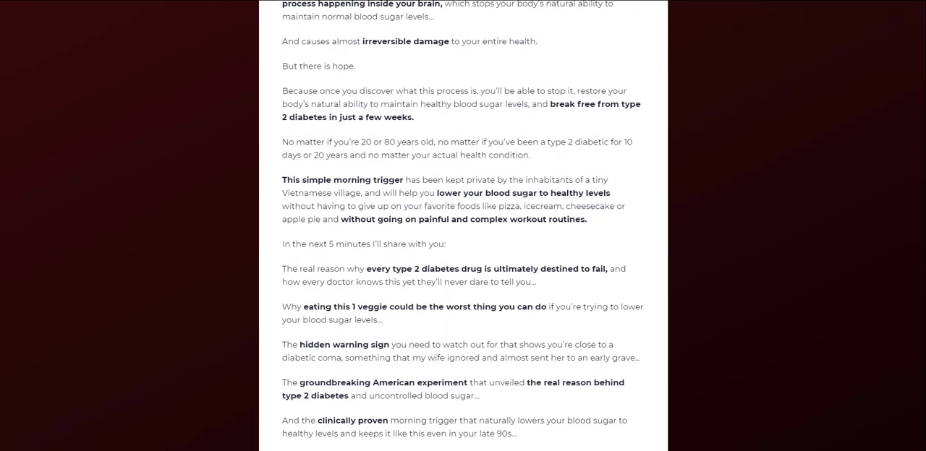
pyautogui.scroll(-3)
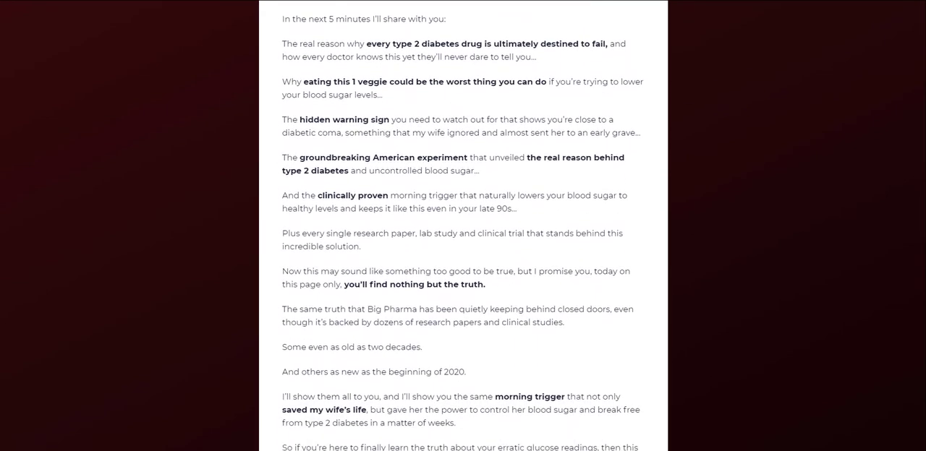
pyautogui.scroll(-3)
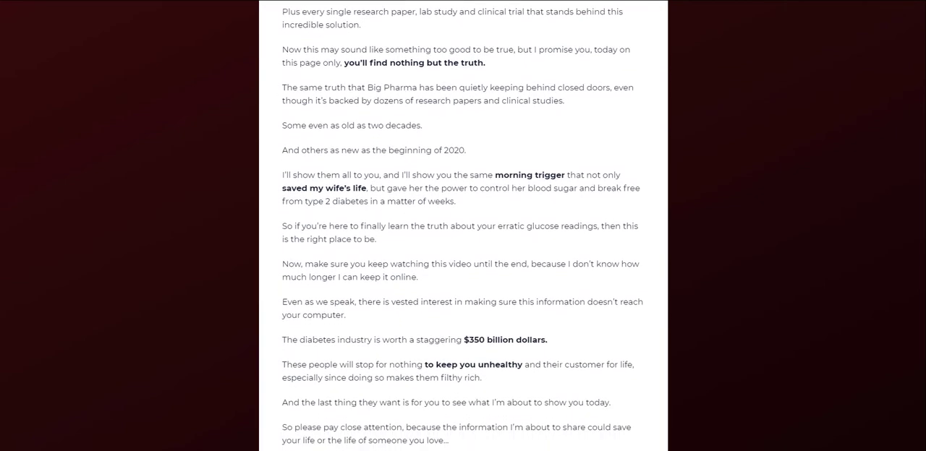
pyautogui.scroll(-3)
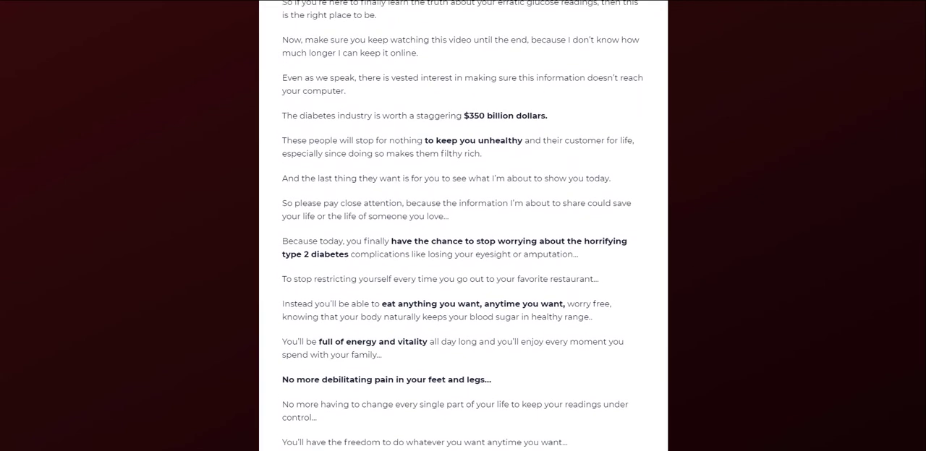
pyautogui.scroll(-3)
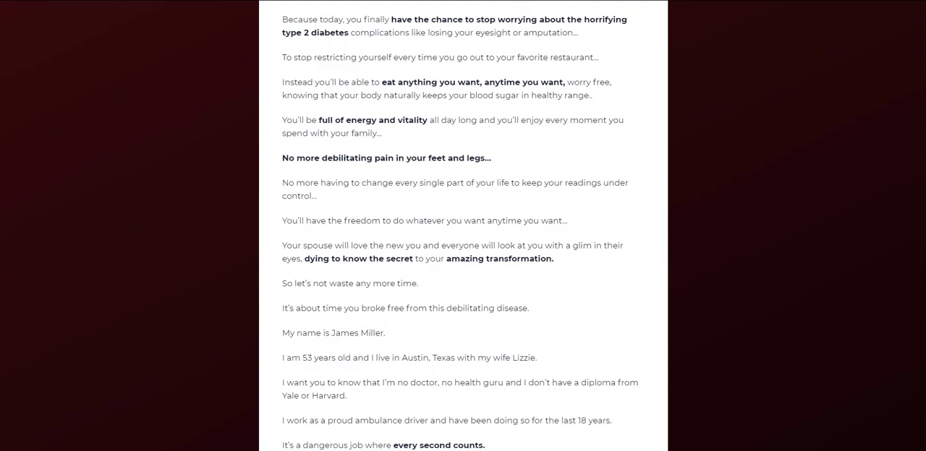
pyautogui.scroll(-3)
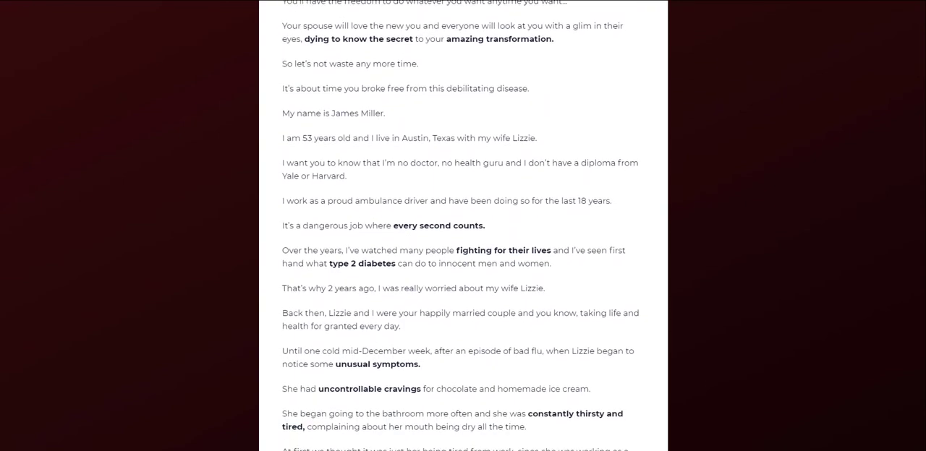
pyautogui.scroll(-3)
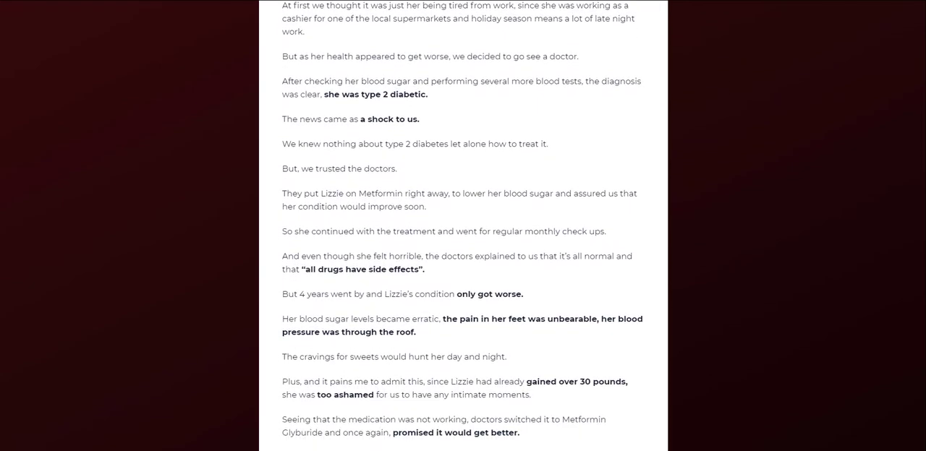
pyautogui.scroll(-3)
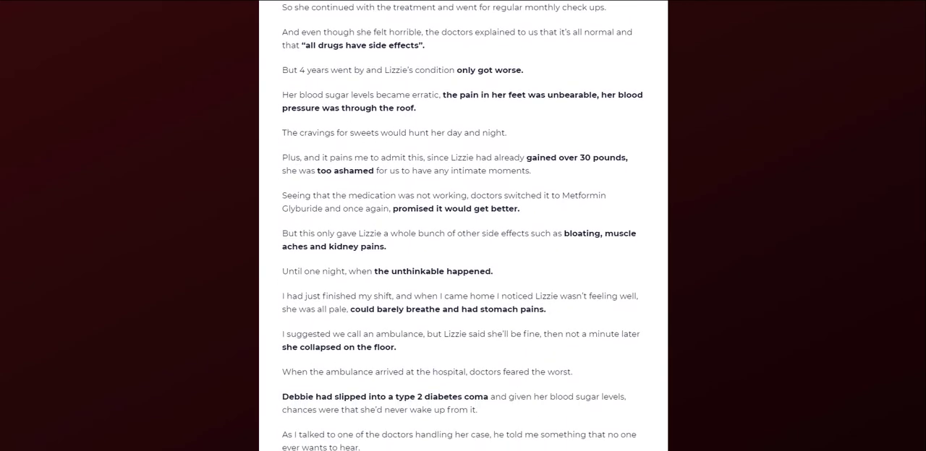
pyautogui.scroll(-3)
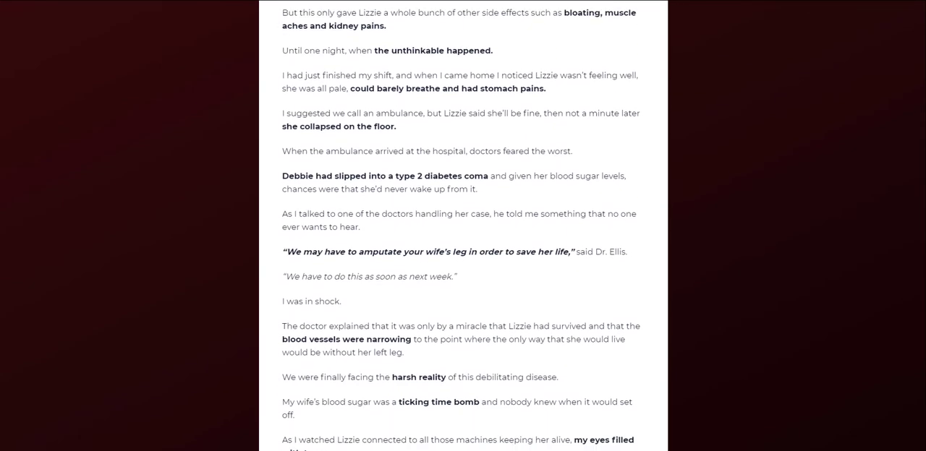
pyautogui.scroll(-3)
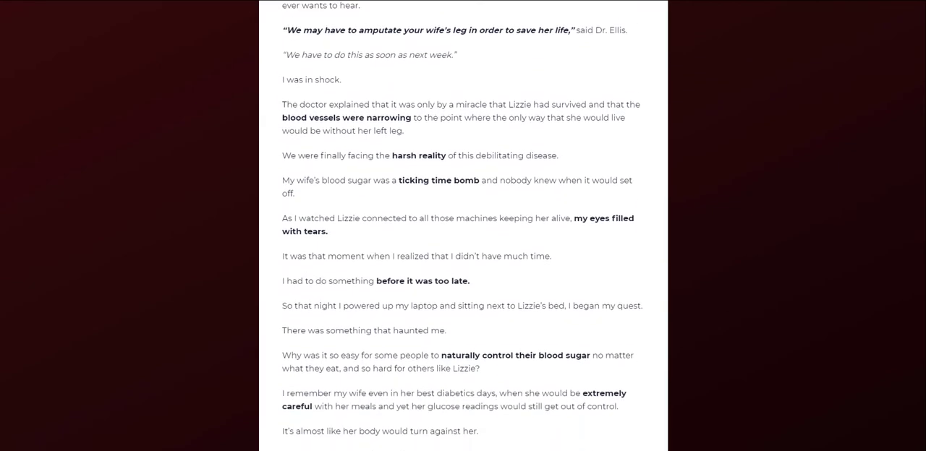
pyautogui.scroll(-3)
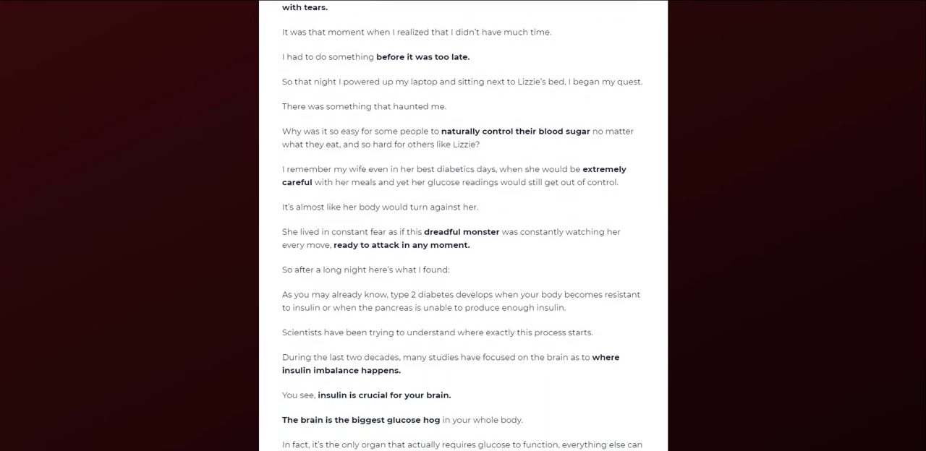
pyautogui.scroll(-3)
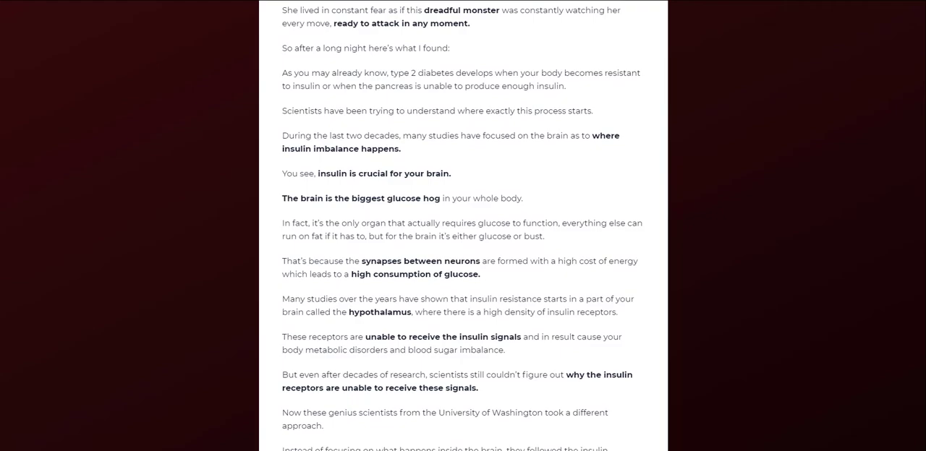
pyautogui.scroll(-3)
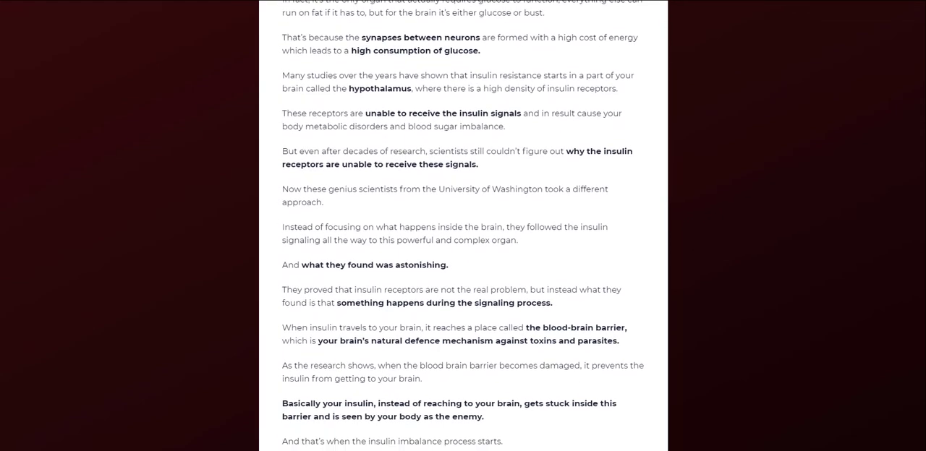
pyautogui.scroll(-3)
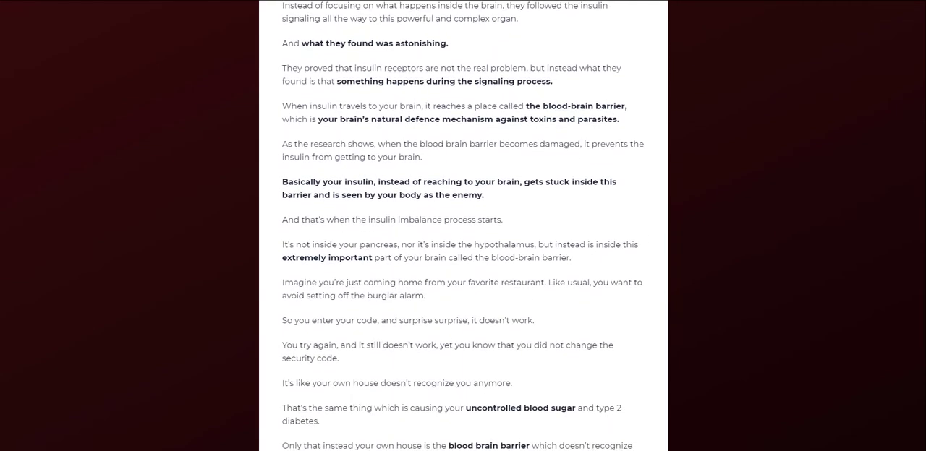
pyautogui.scroll(-3)
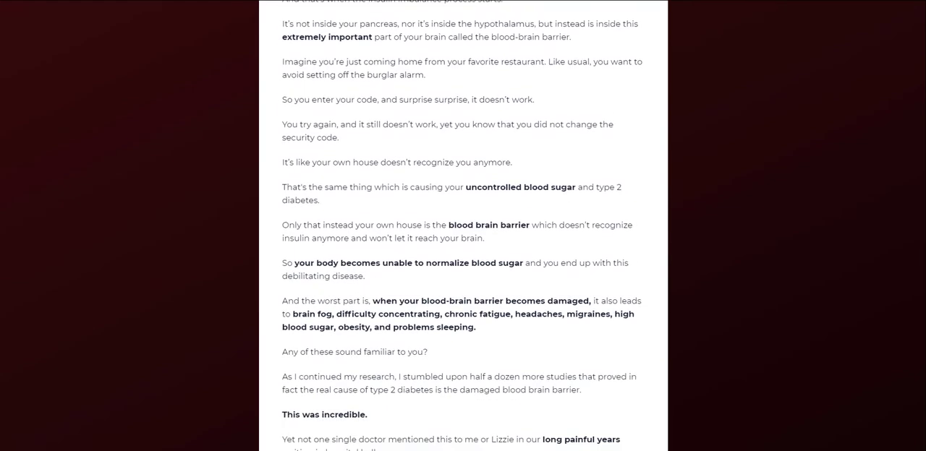
pyautogui.scroll(-3)
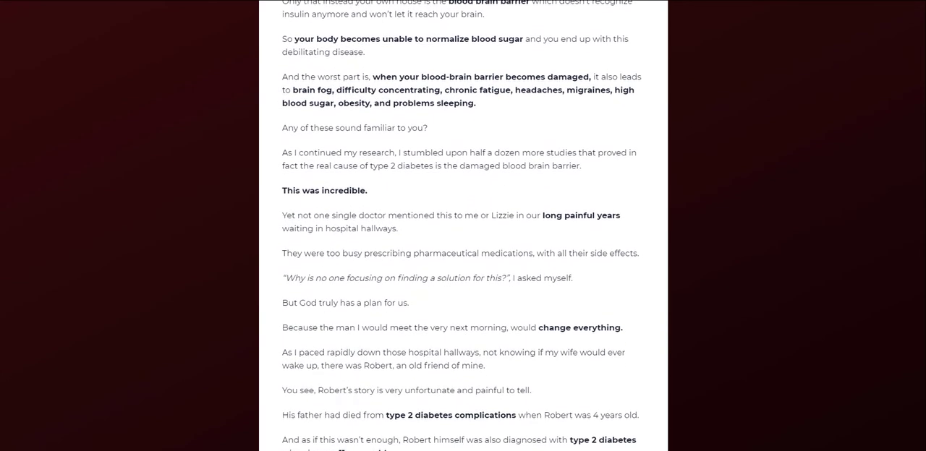
pyautogui.scroll(-3)
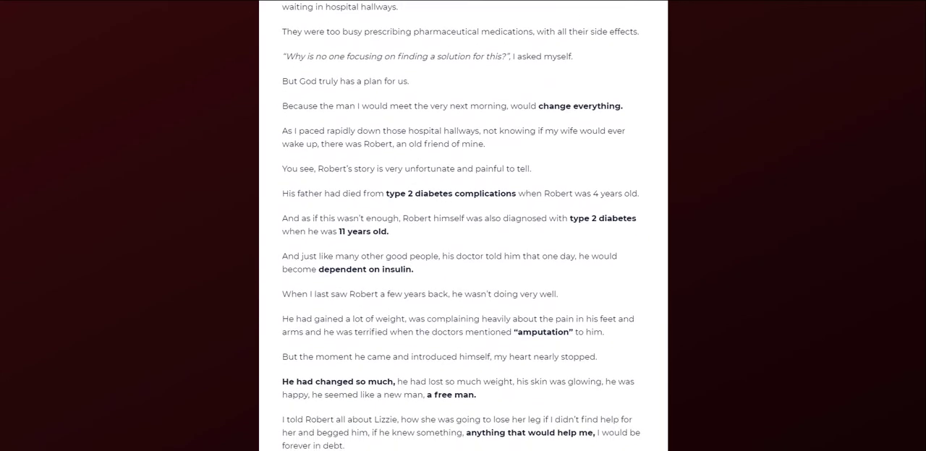
pyautogui.scroll(-3)
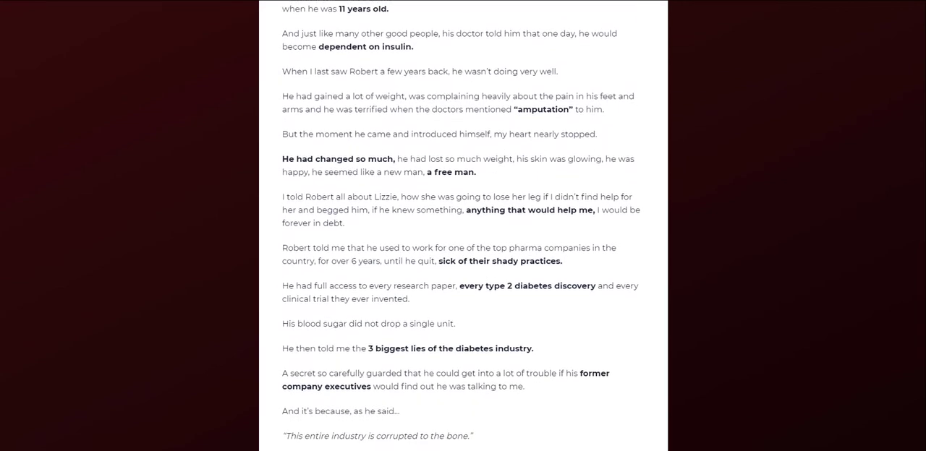
pyautogui.scroll(-3)
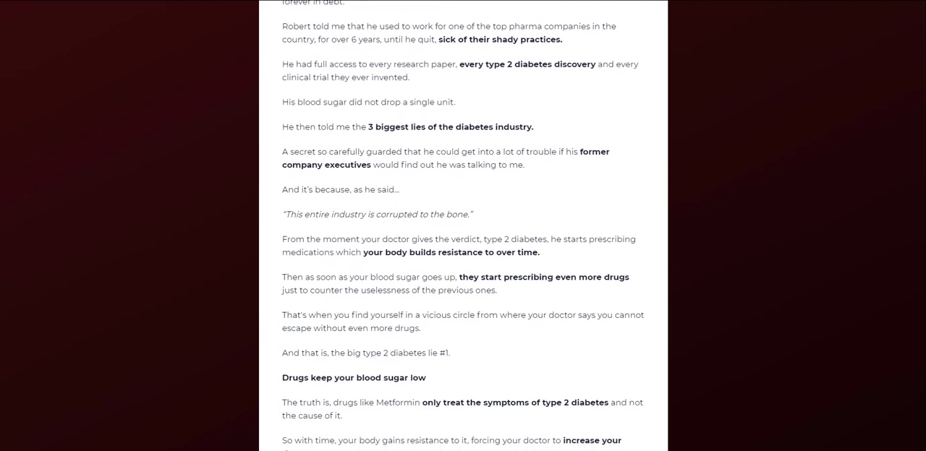
pyautogui.scroll(-3)
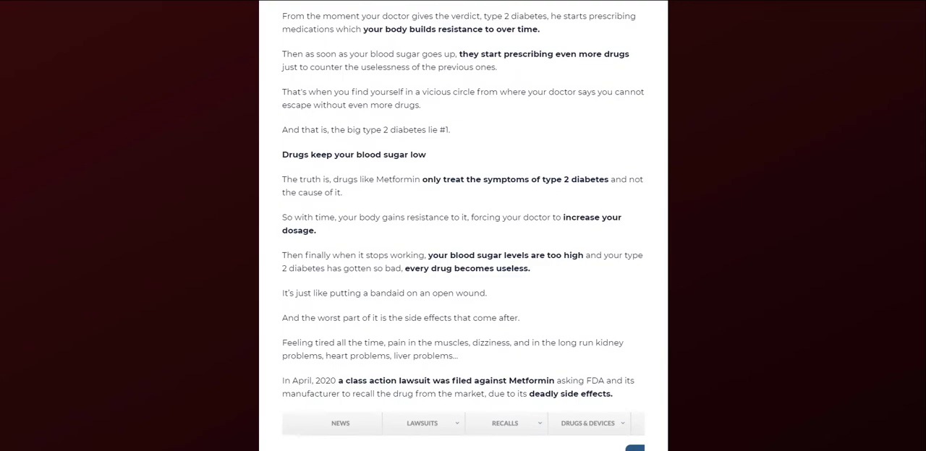
pyautogui.scroll(-3)
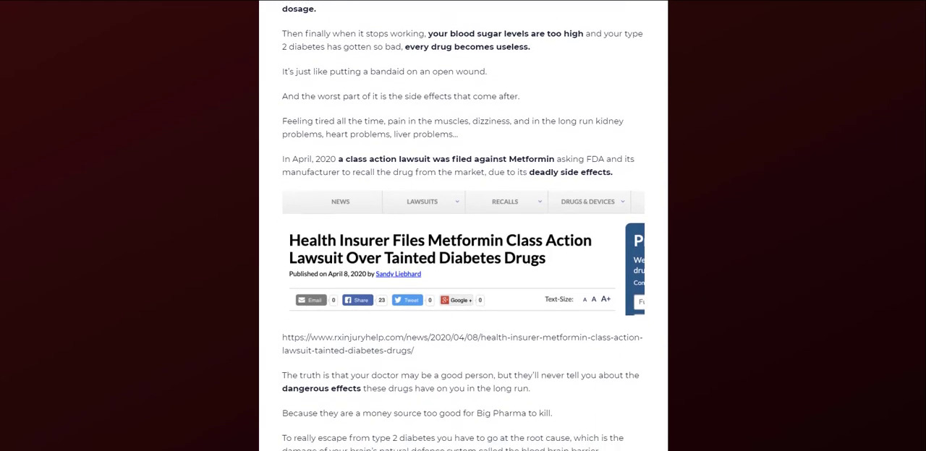
pyautogui.scroll(-3)
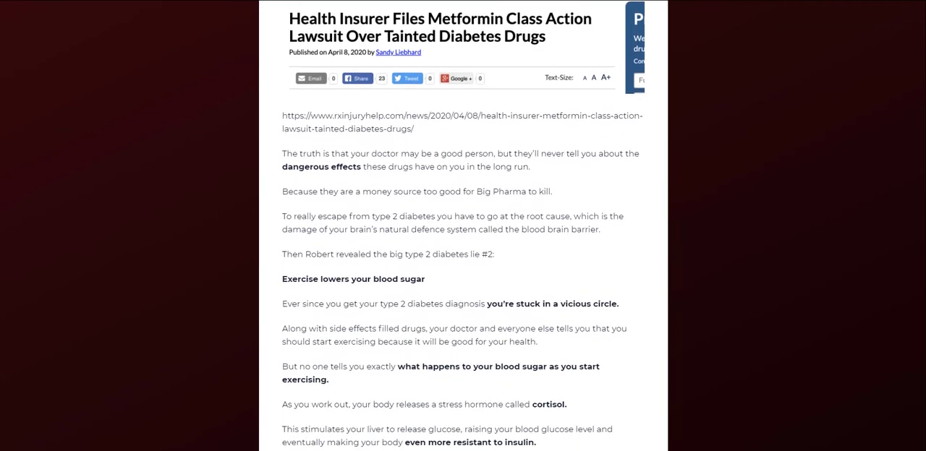
pyautogui.scroll(-3)
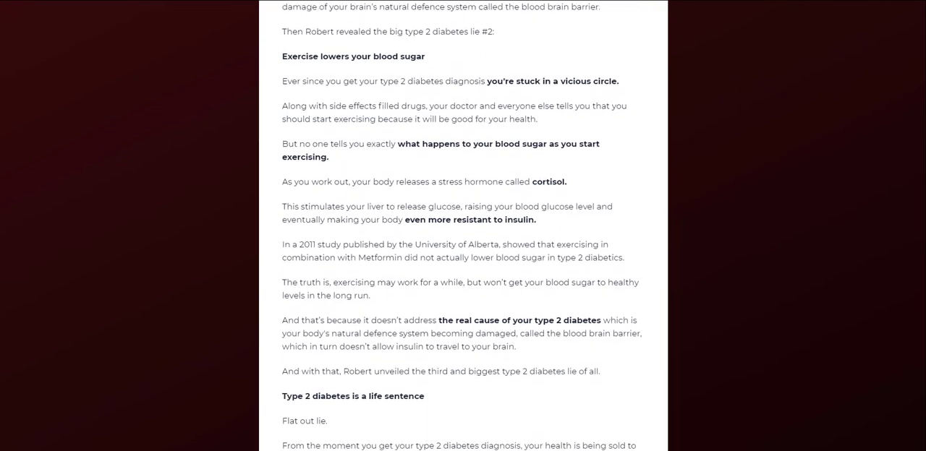
pyautogui.scroll(-3)
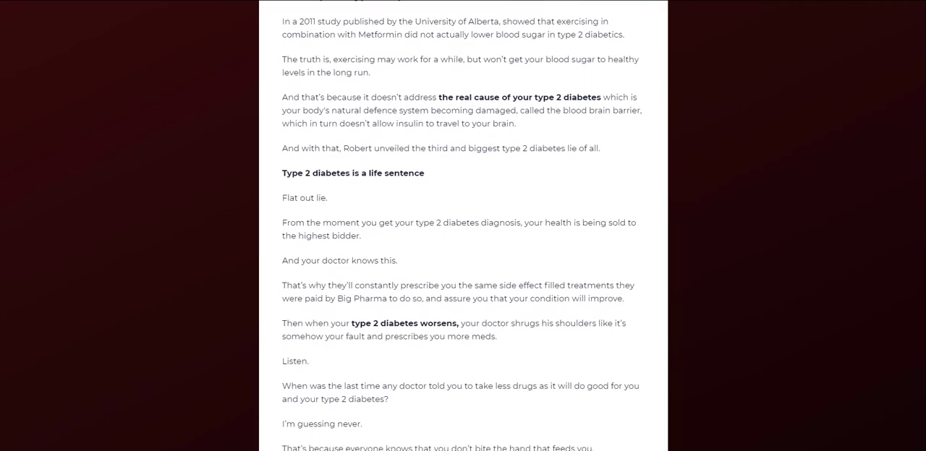
pyautogui.scroll(-3)
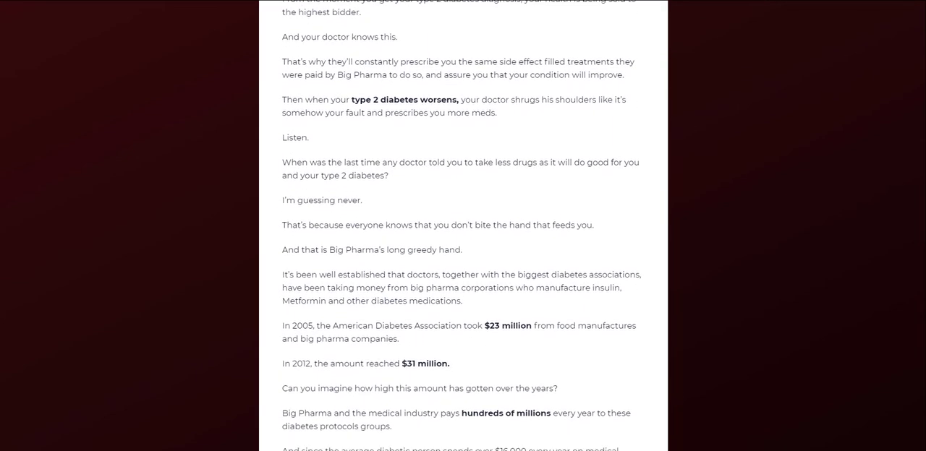
pyautogui.scroll(-3)
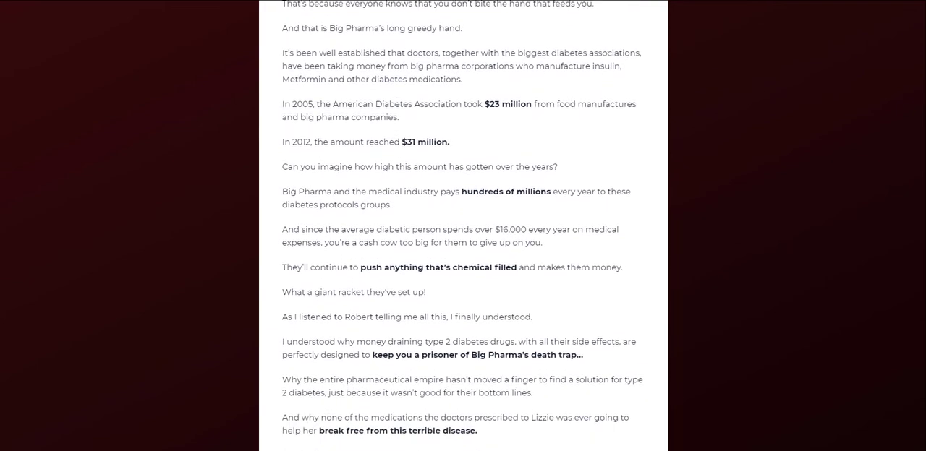
pyautogui.scroll(-3)
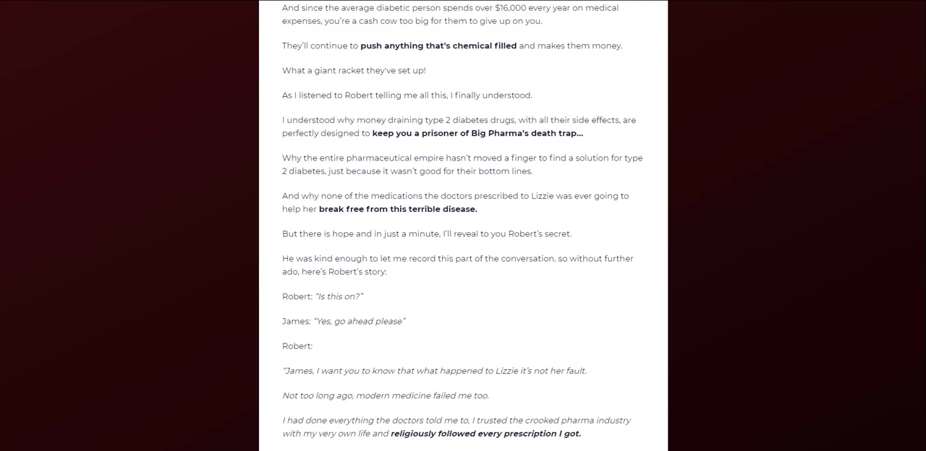
pyautogui.scroll(-3)
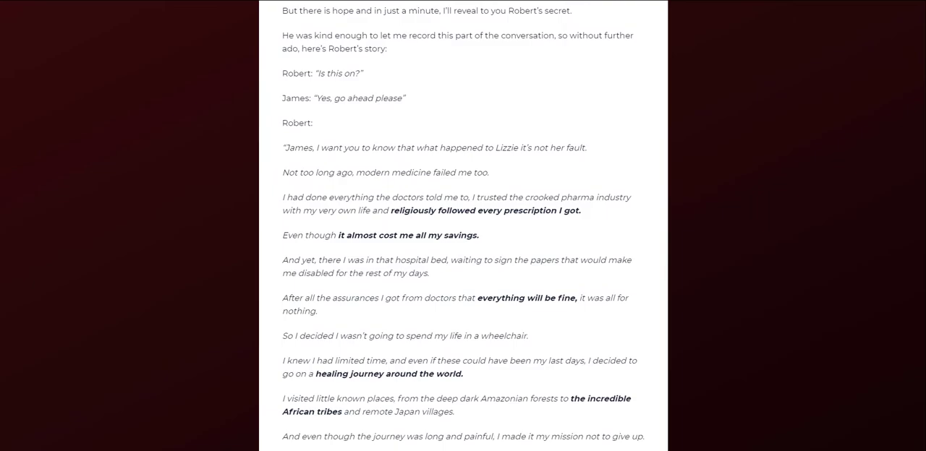
pyautogui.scroll(-3)
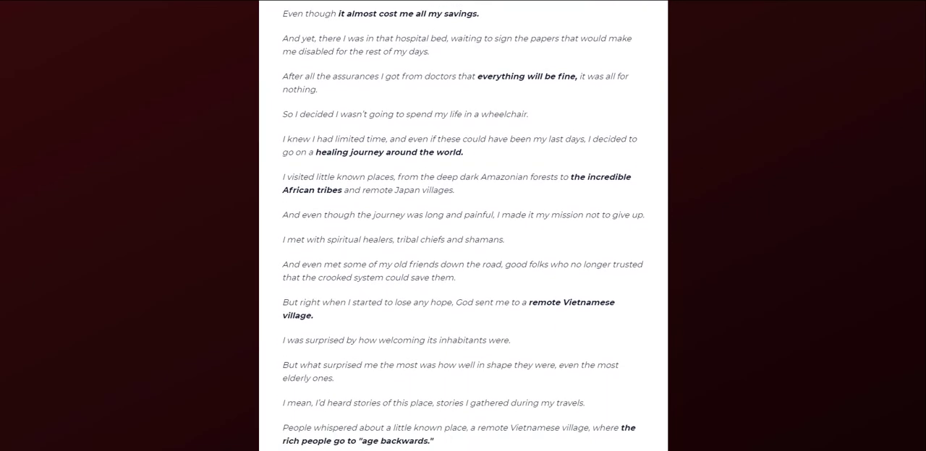
pyautogui.scroll(-3)
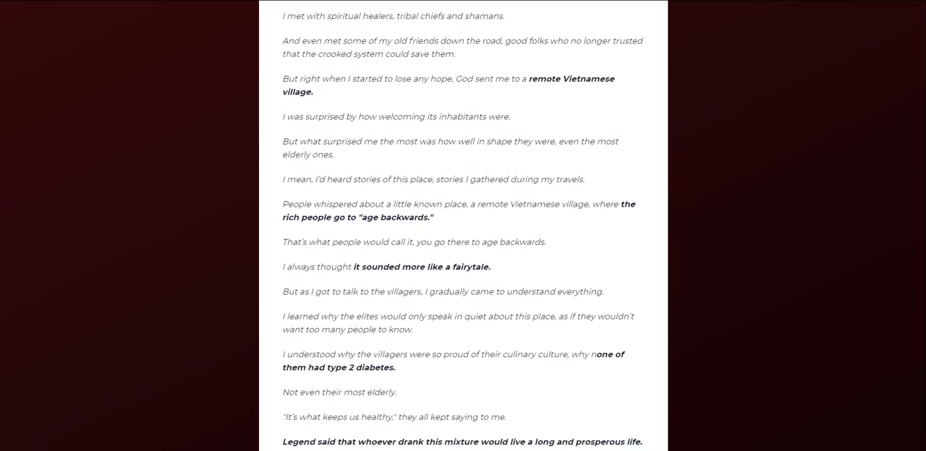
pyautogui.scroll(-3)
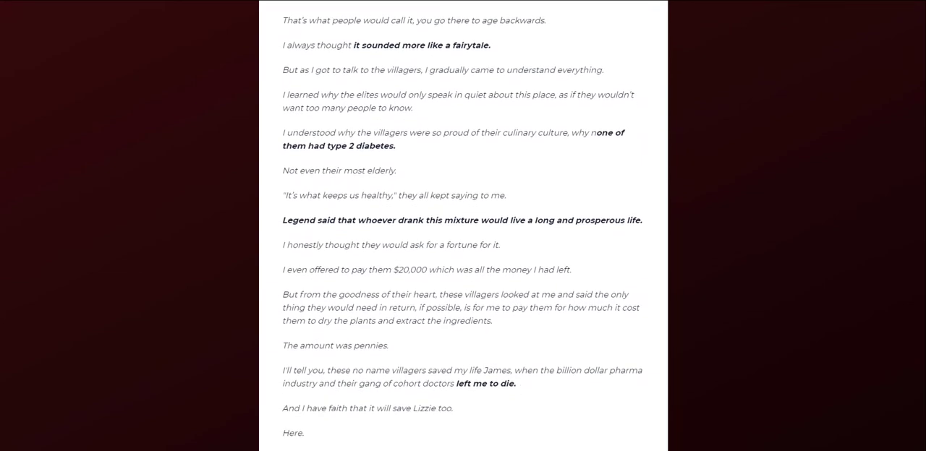
pyautogui.scroll(-3)
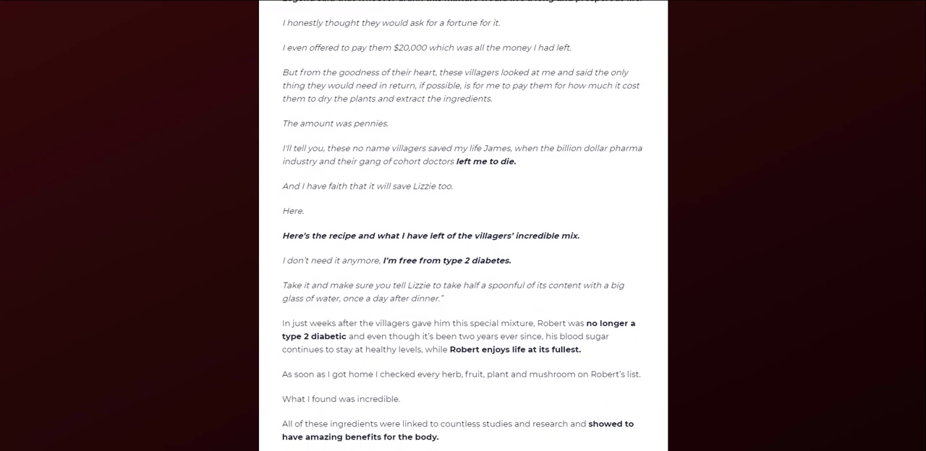
pyautogui.scroll(-3)
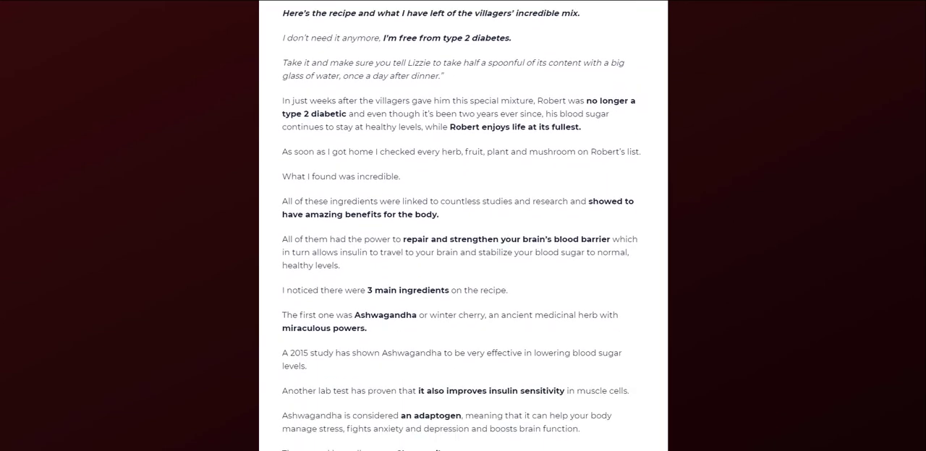
pyautogui.scroll(-3)
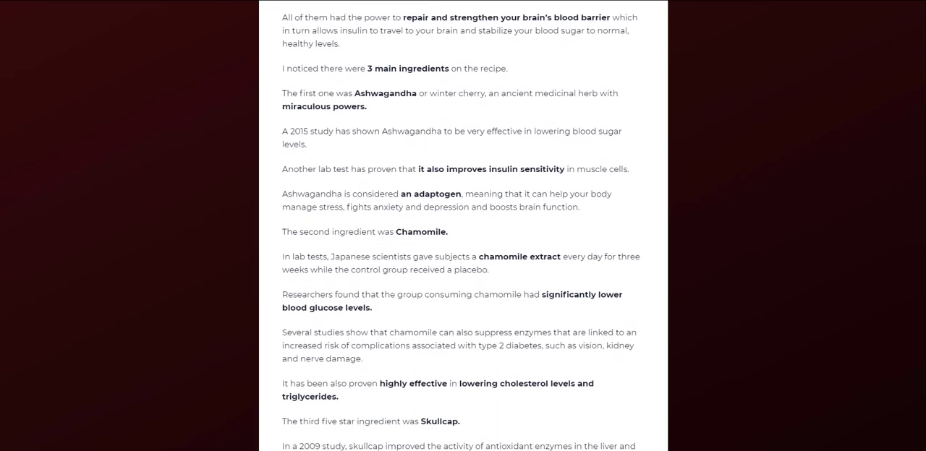
pyautogui.scroll(-3)
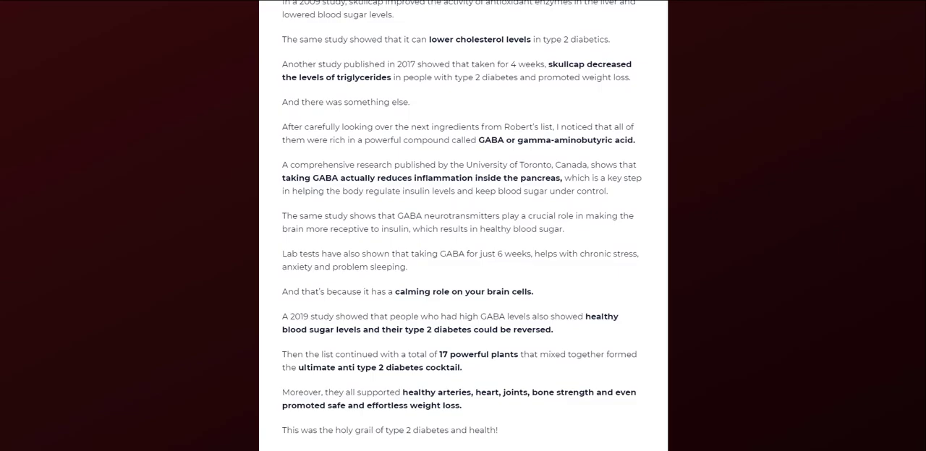
pyautogui.scroll(-3)
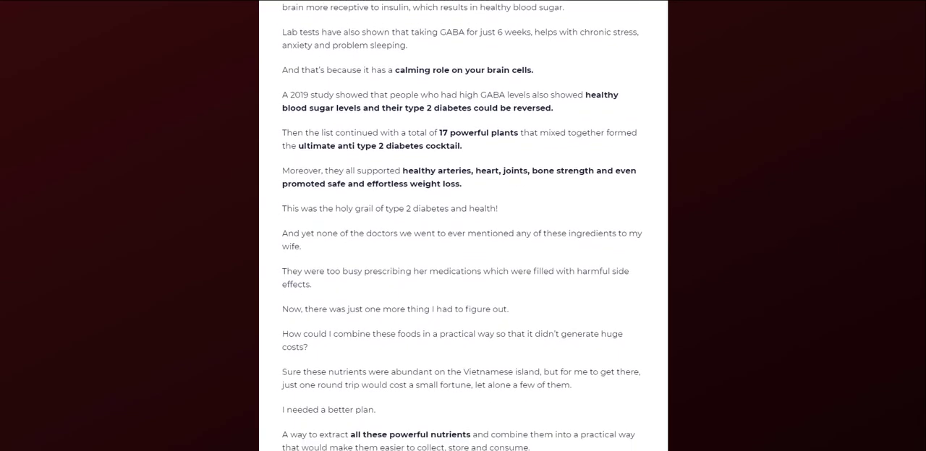
pyautogui.scroll(-3)
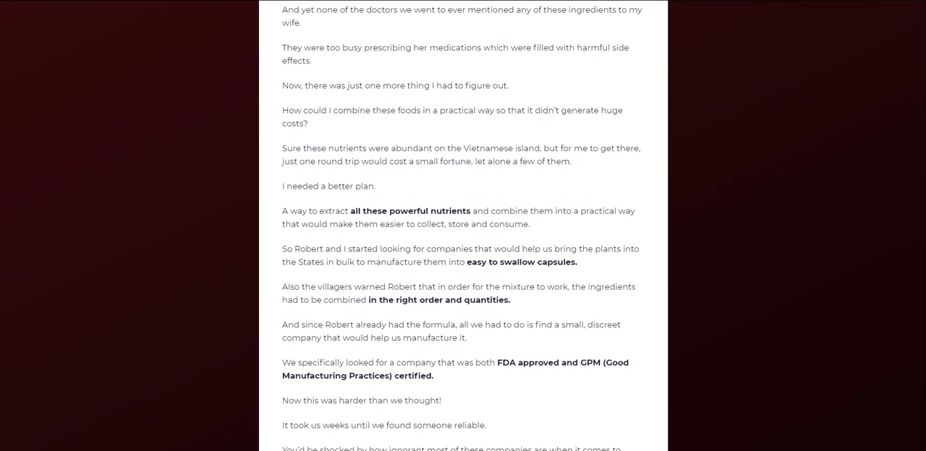
pyautogui.scroll(-3)
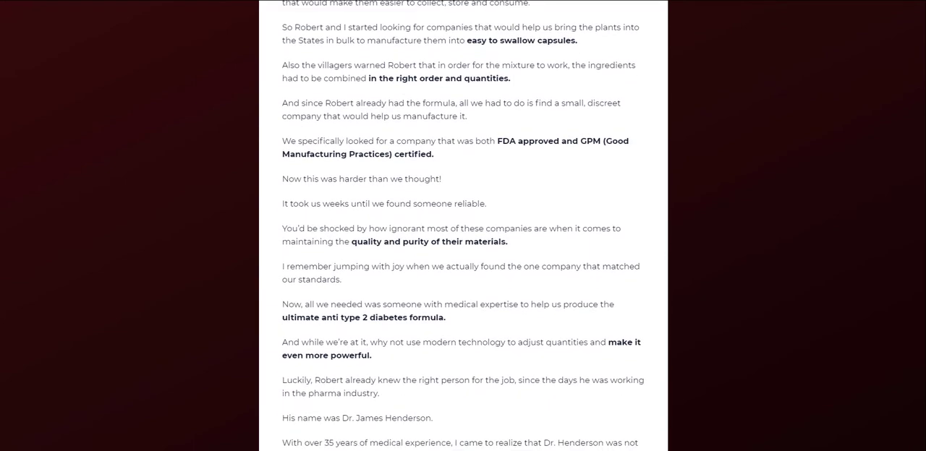
pyautogui.scroll(-3)
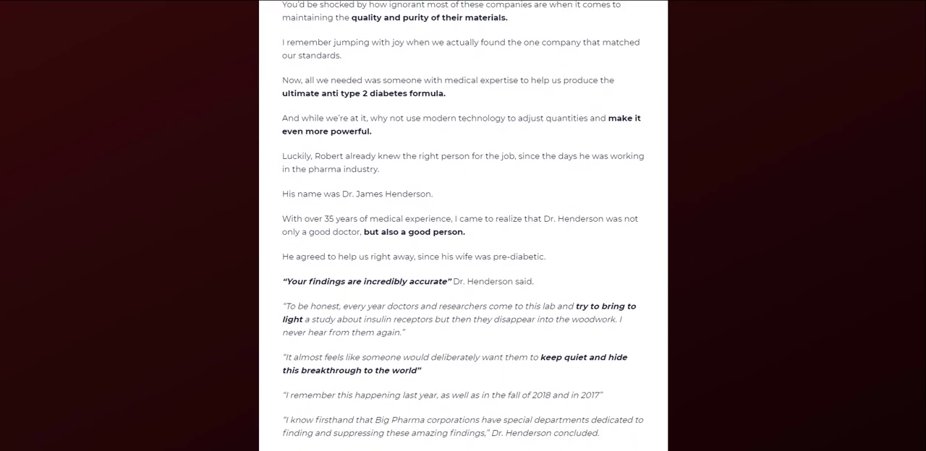
pyautogui.scroll(-3)
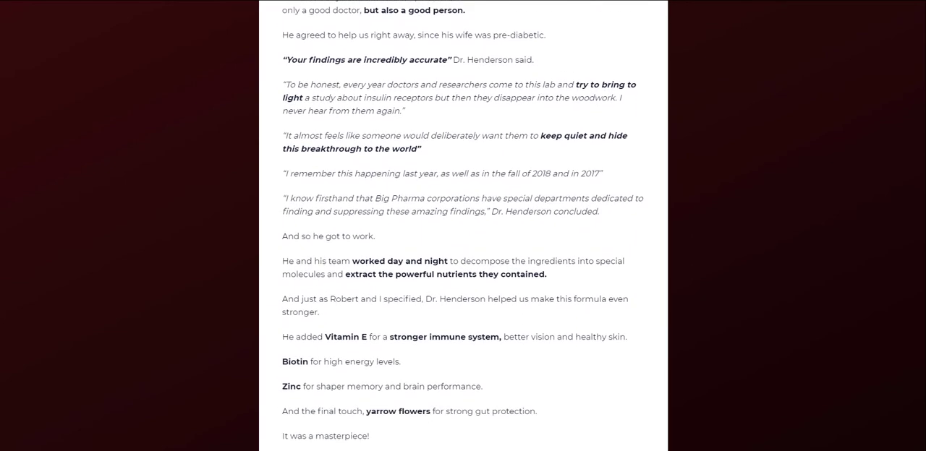
pyautogui.scroll(-3)
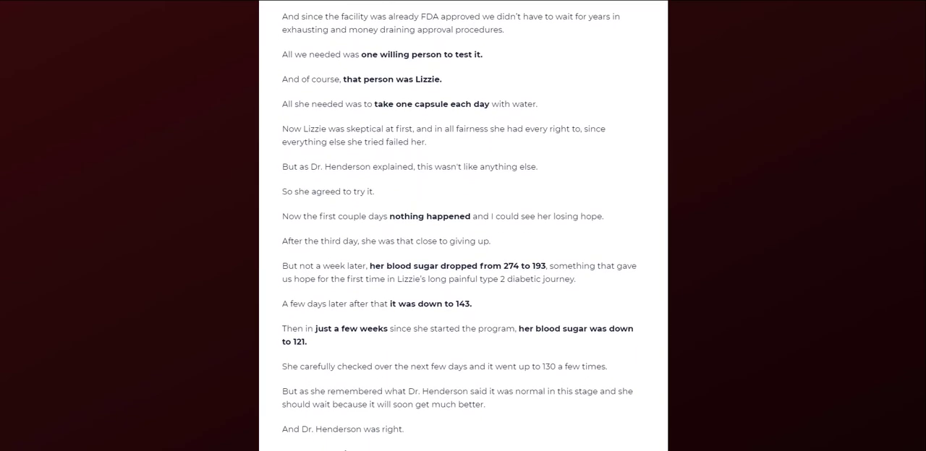
pyautogui.scroll(-3)
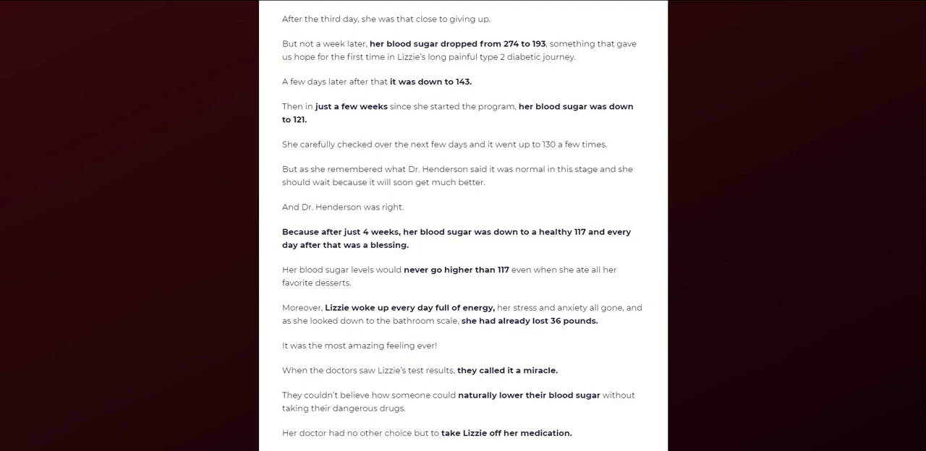
pyautogui.scroll(-3)
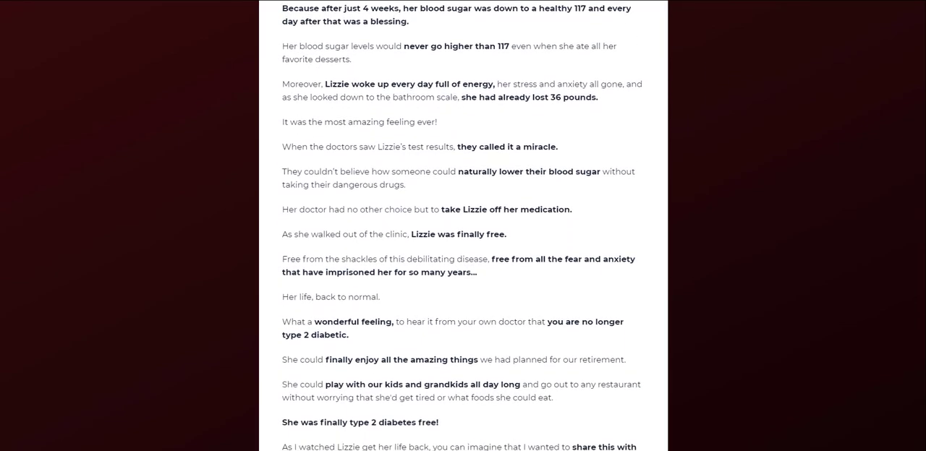
pyautogui.scroll(-3)
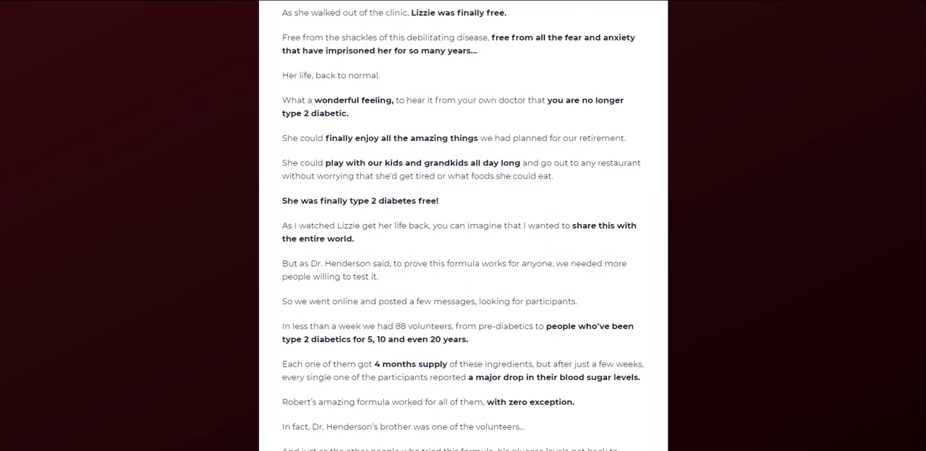
pyautogui.scroll(-3)
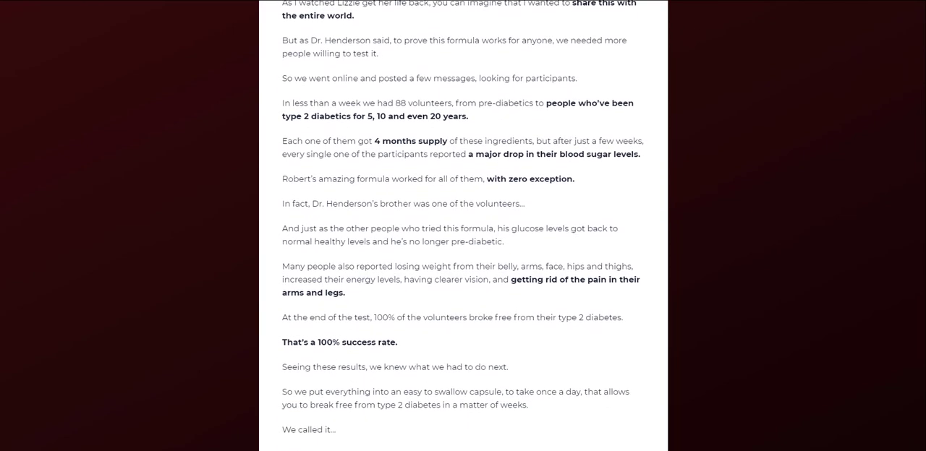
pyautogui.scroll(-3)
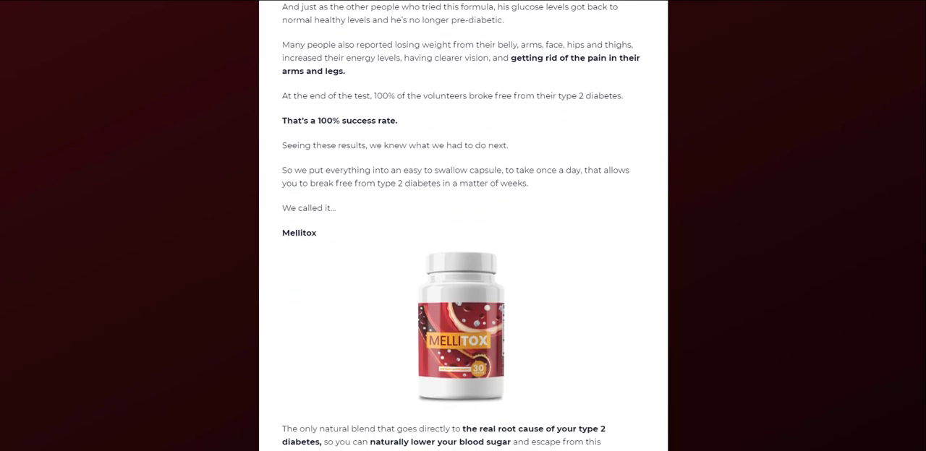
pyautogui.scroll(-3)
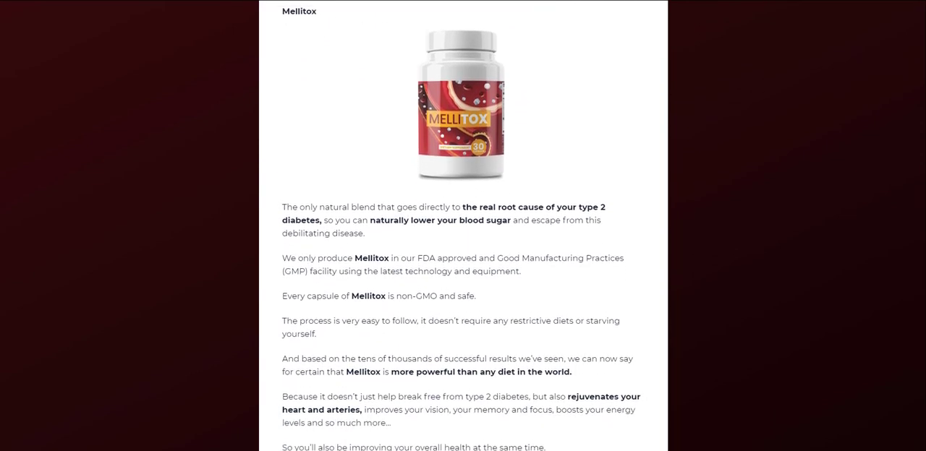
pyautogui.scroll(-3)
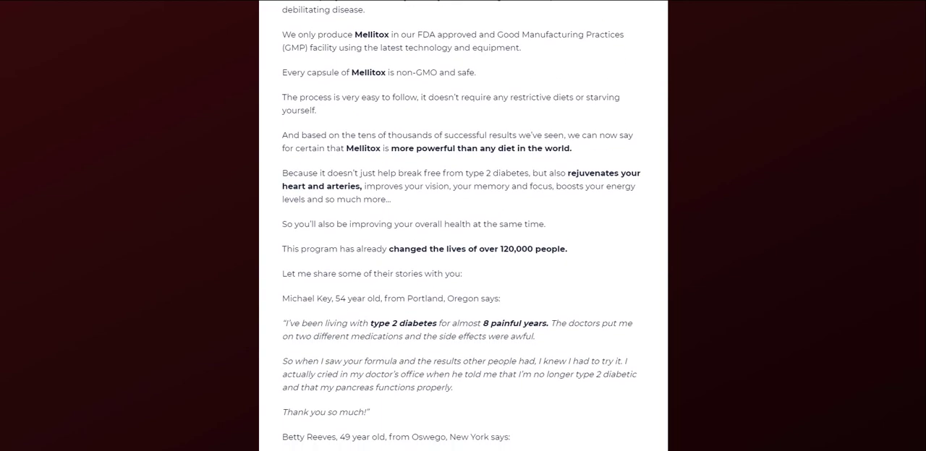
pyautogui.scroll(-3)
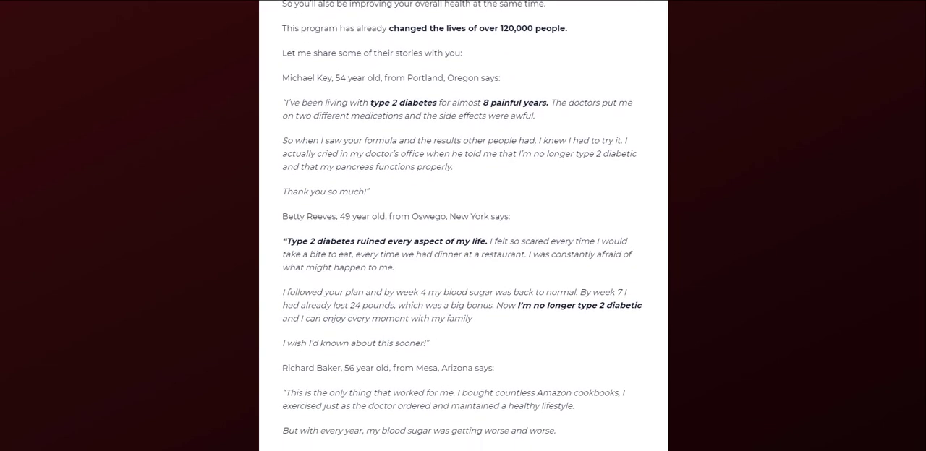
pyautogui.scroll(-3)
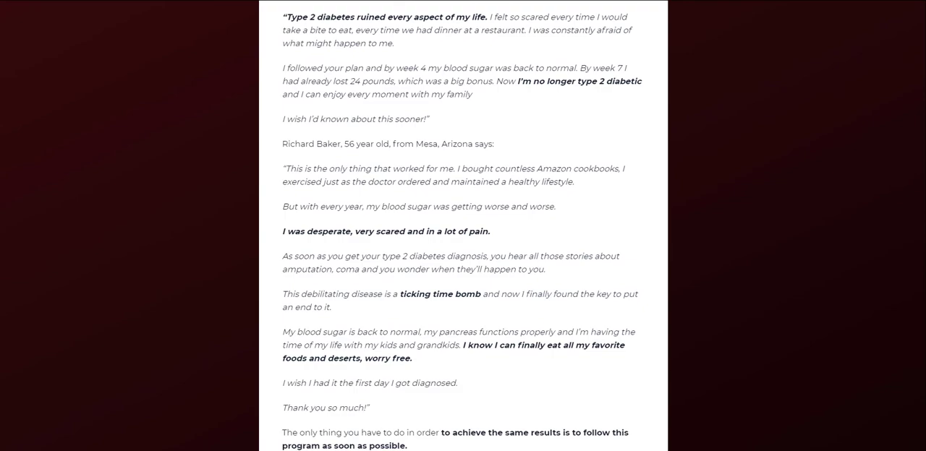
pyautogui.scroll(-3)
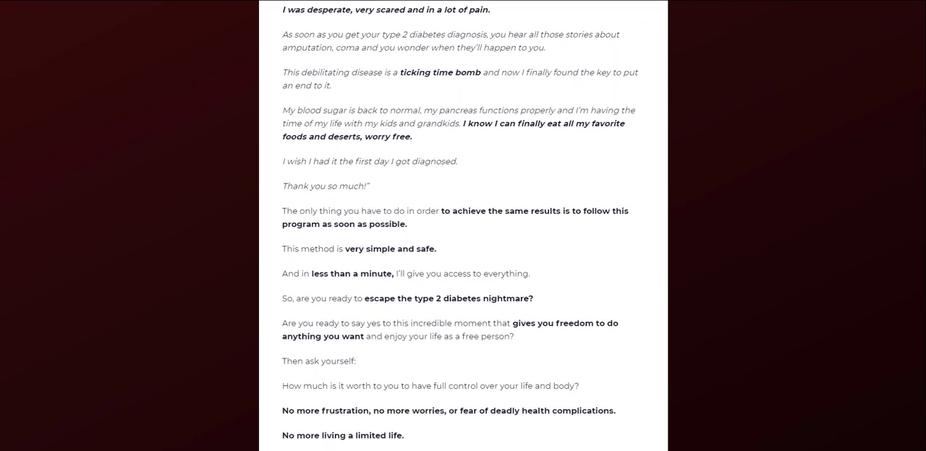
pyautogui.scroll(-3)
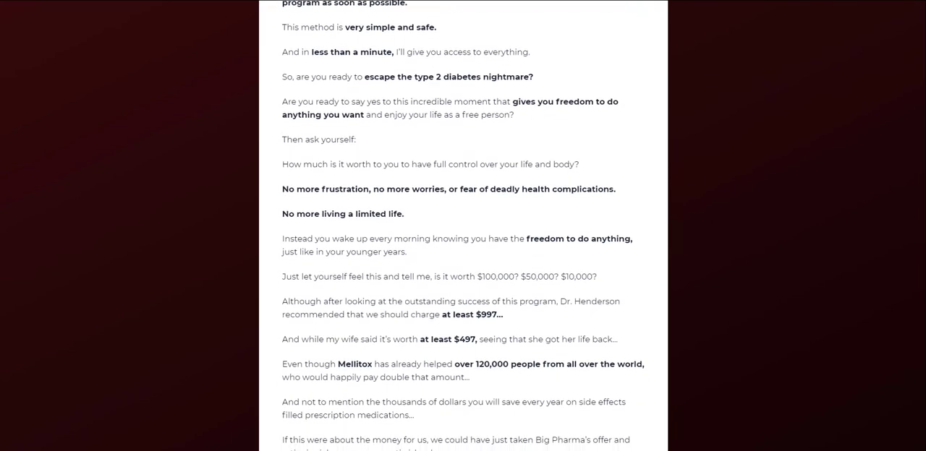
pyautogui.scroll(-3)
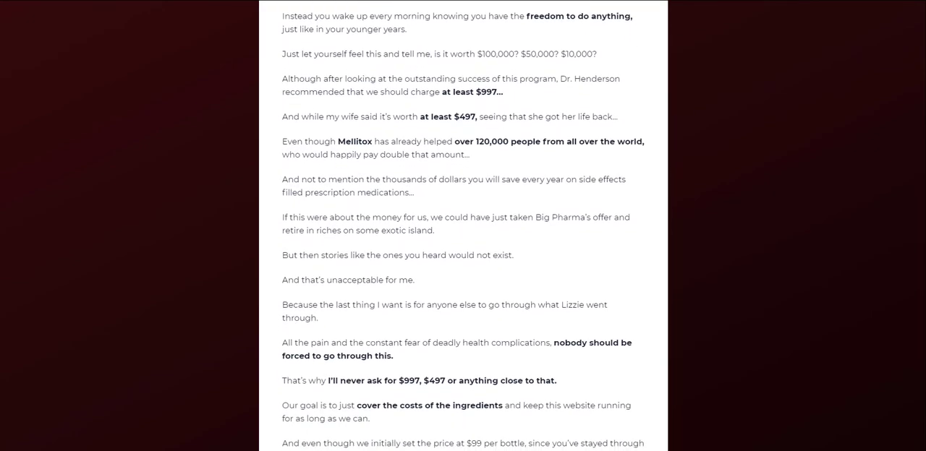
pyautogui.scroll(-3)
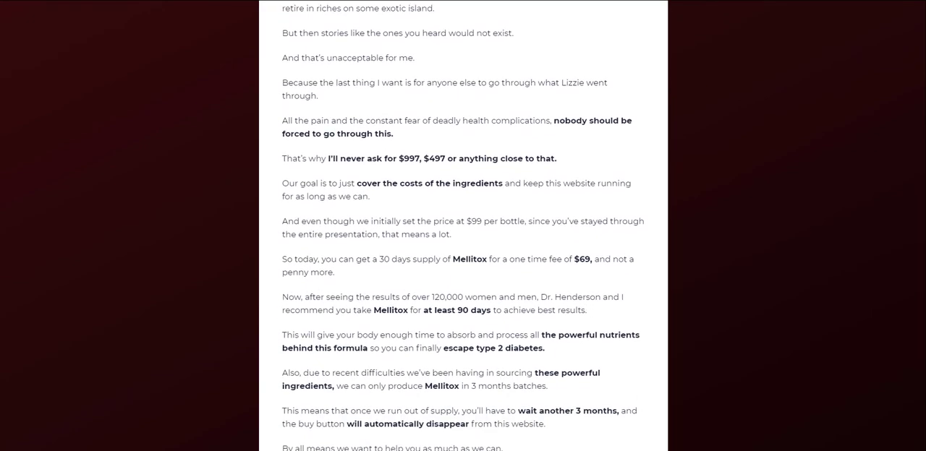
pyautogui.scroll(-3)
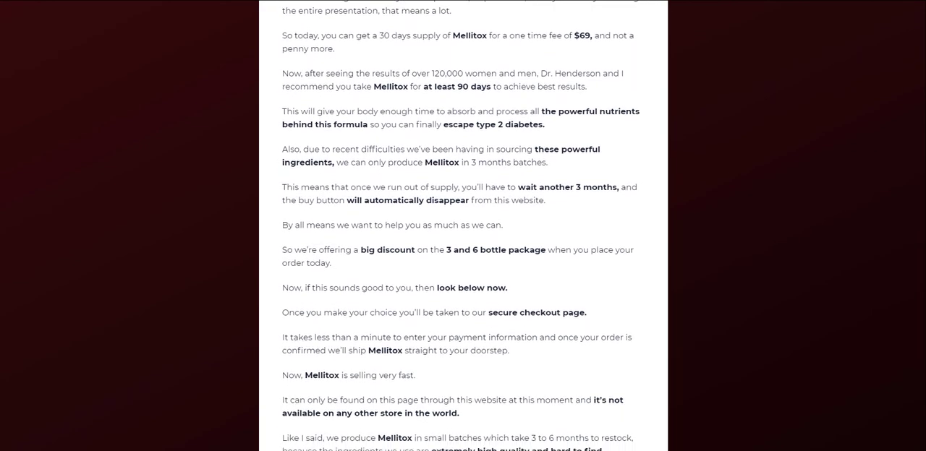
pyautogui.scroll(-3)
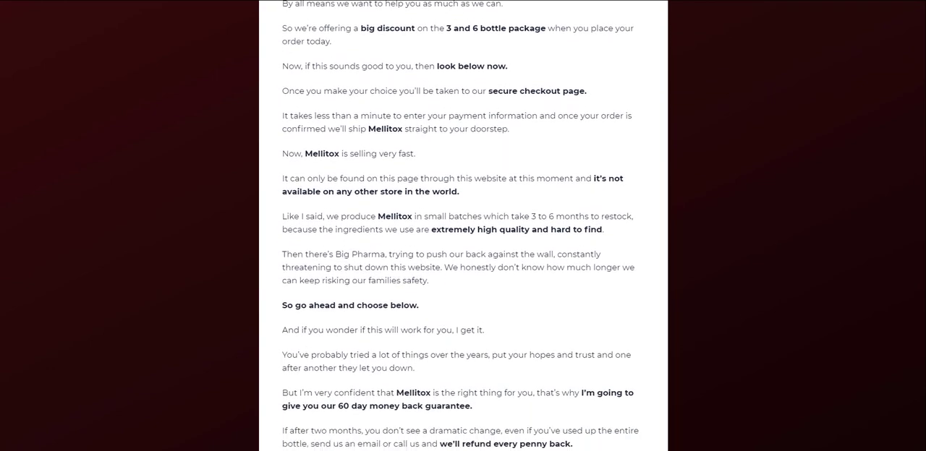
pyautogui.scroll(-3)
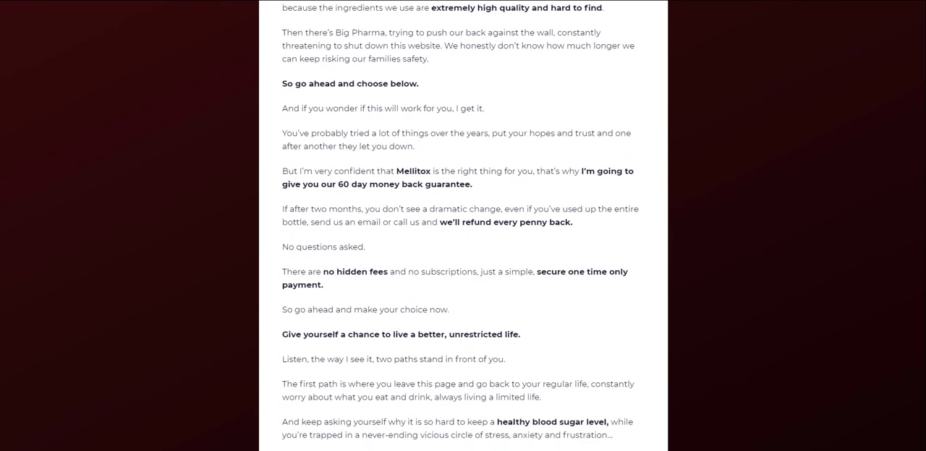
pyautogui.scroll(-3)
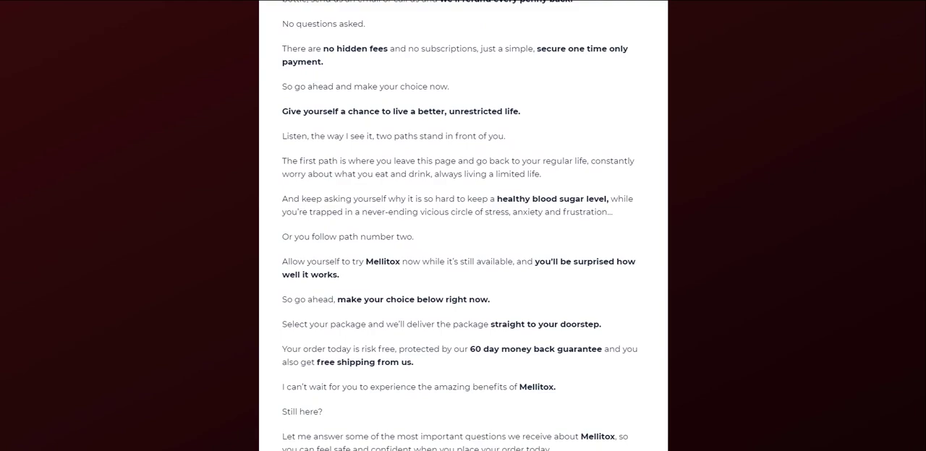
pyautogui.scroll(-3)
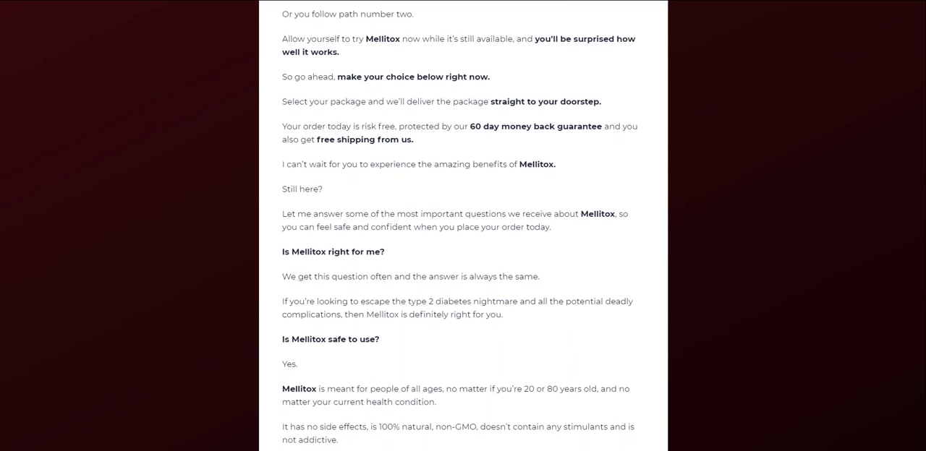
pyautogui.scroll(-3)
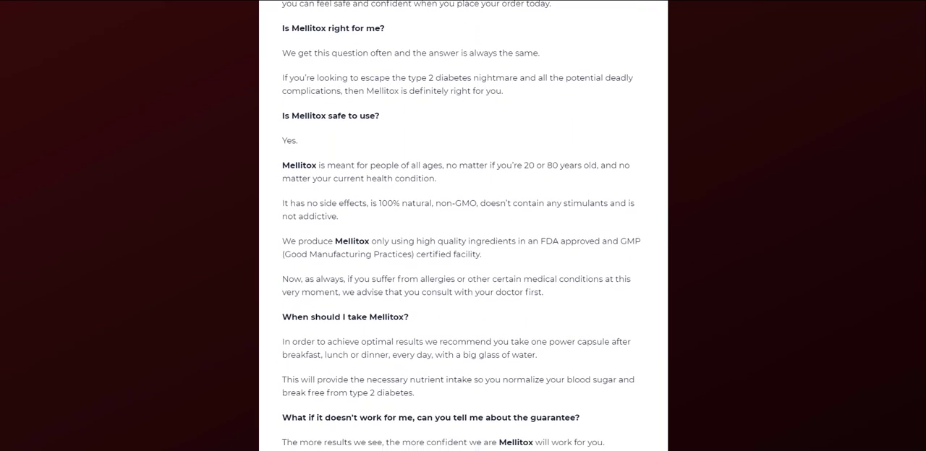
pyautogui.scroll(-3)
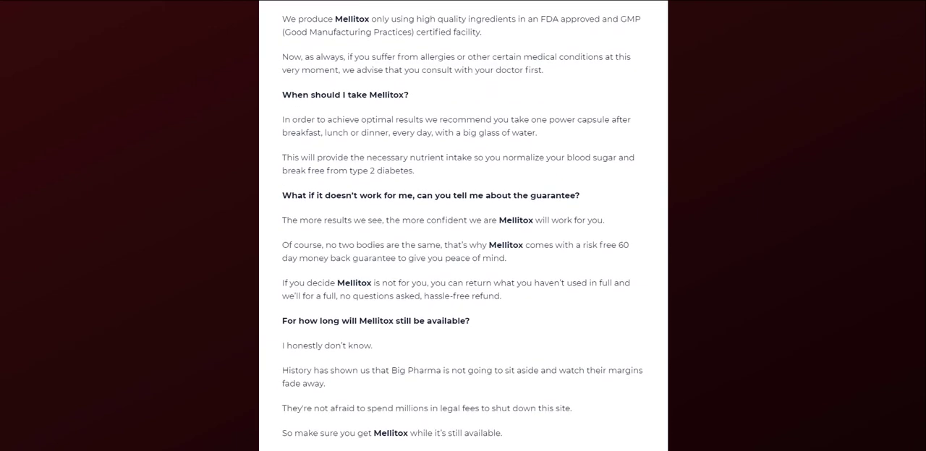
pyautogui.scroll(-3)
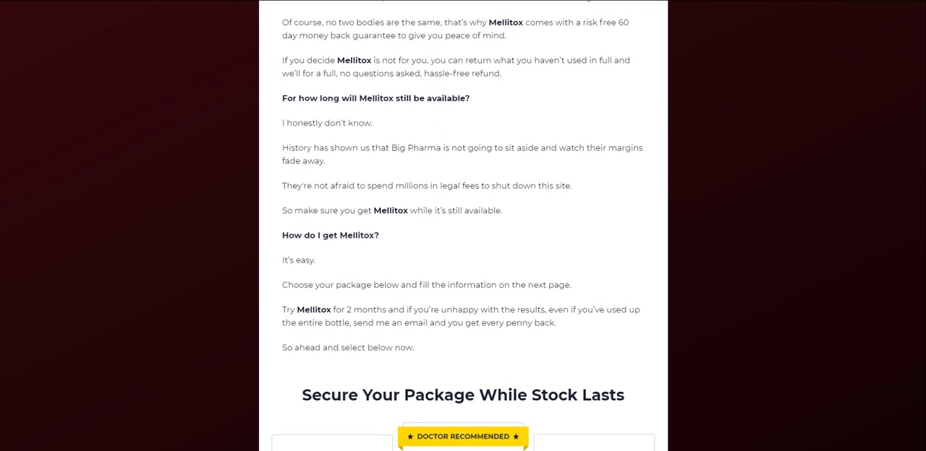
pyautogui.scroll(-3)
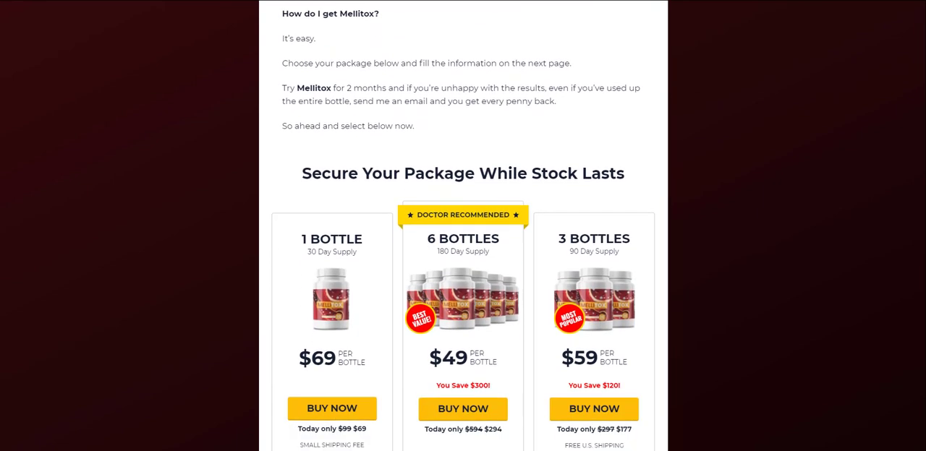
pyautogui.scroll(-3)
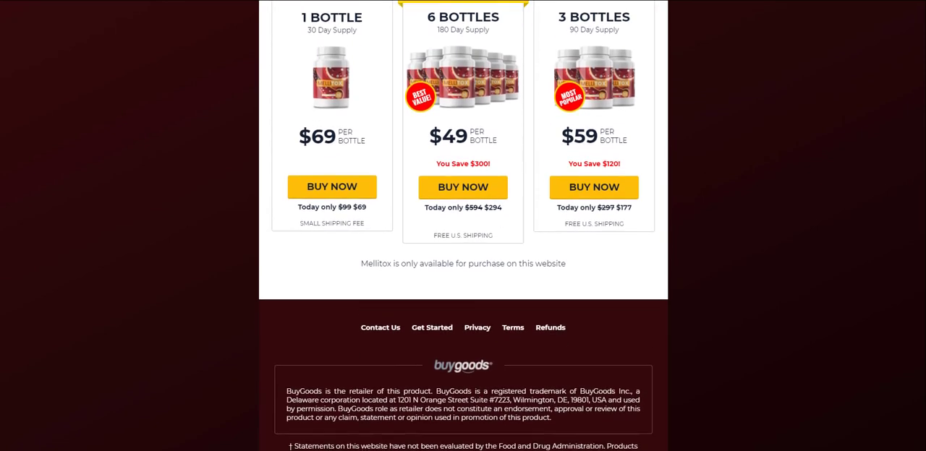
pyautogui.scroll(-3)
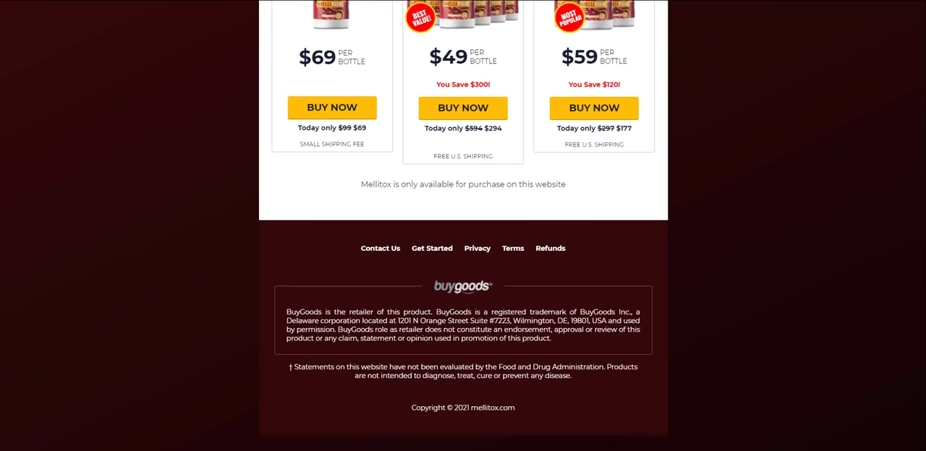
pyautogui.moveTo(339, 365)
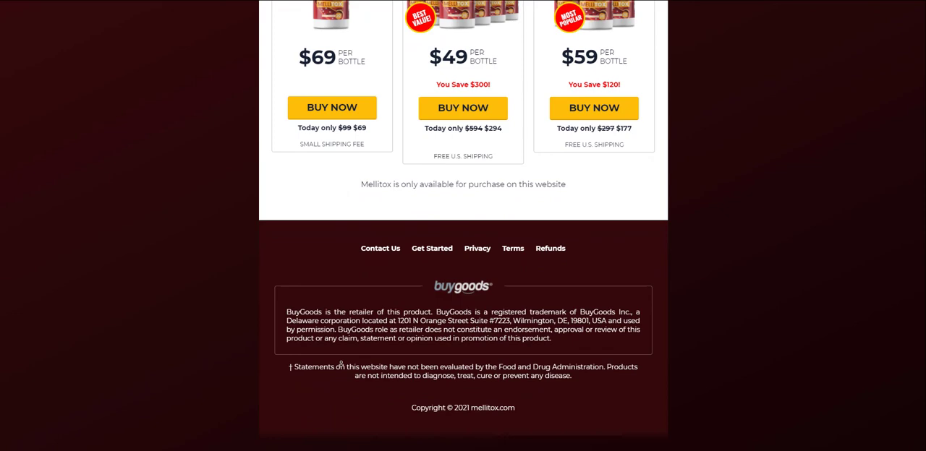